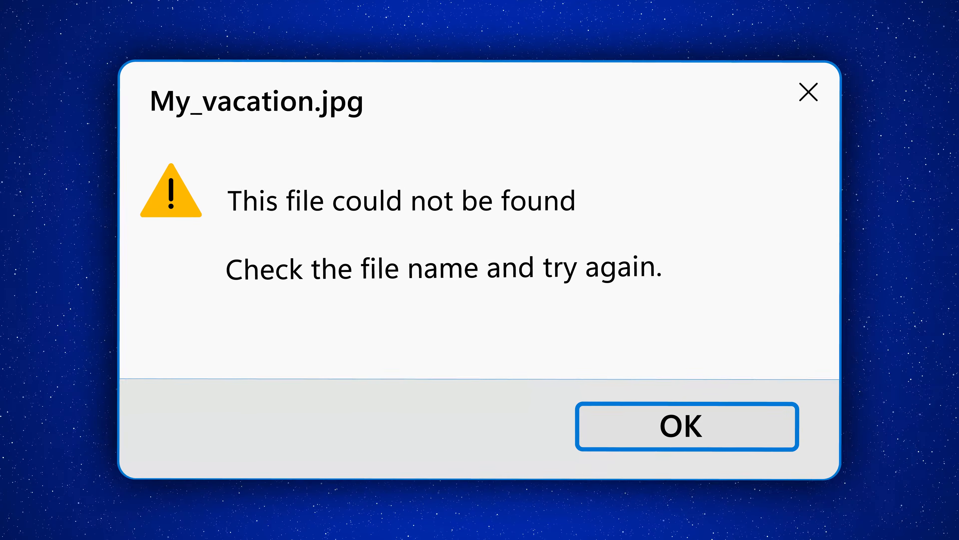
Step: Dismiss the My_vacation.jpg not-found error and launch an administrator terminal from the Start button
{"action": "left_click", "coordinate": [687, 426]}
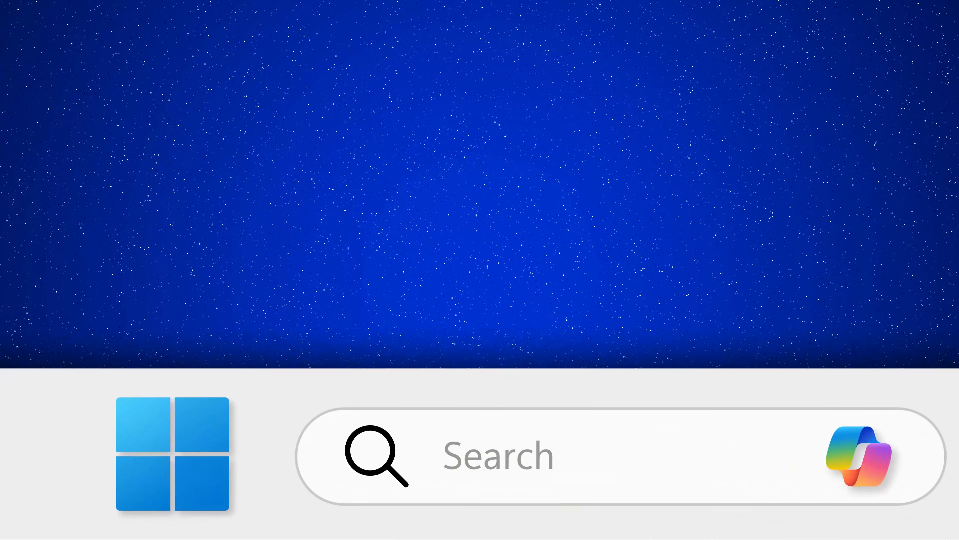
{"action": "right_click", "coordinate": [175, 455]}
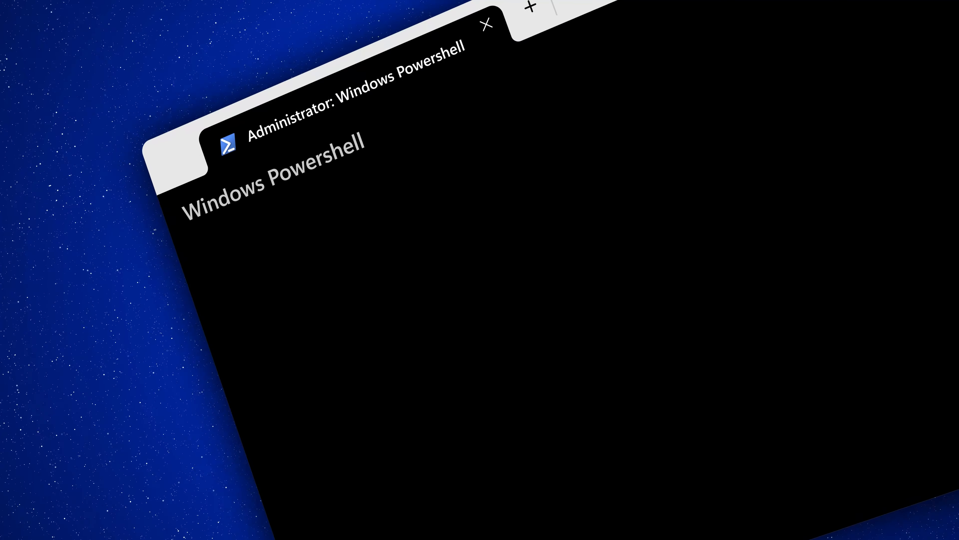
Step: Begin entering 'sfc /sc' at the administrator PowerShell prompt while the session loads
{"action": "type", "text": "sfc /sc"}
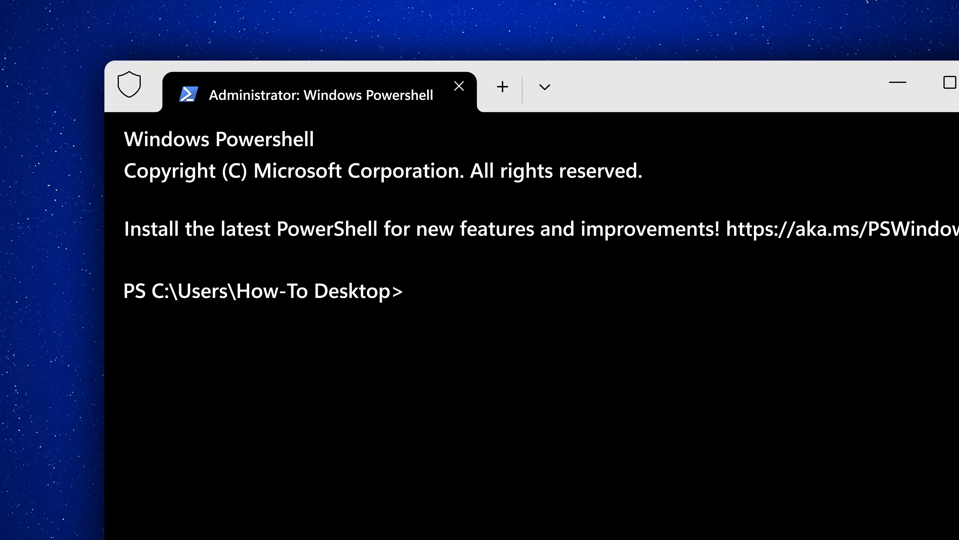
Step: Run 'Dism /Online /Cleanup-Image /RestoreHealth', then enter 'sfc /scannow' at the prompt
{"action": "type", "text": "Dism /Online /Cleanup-Image"}
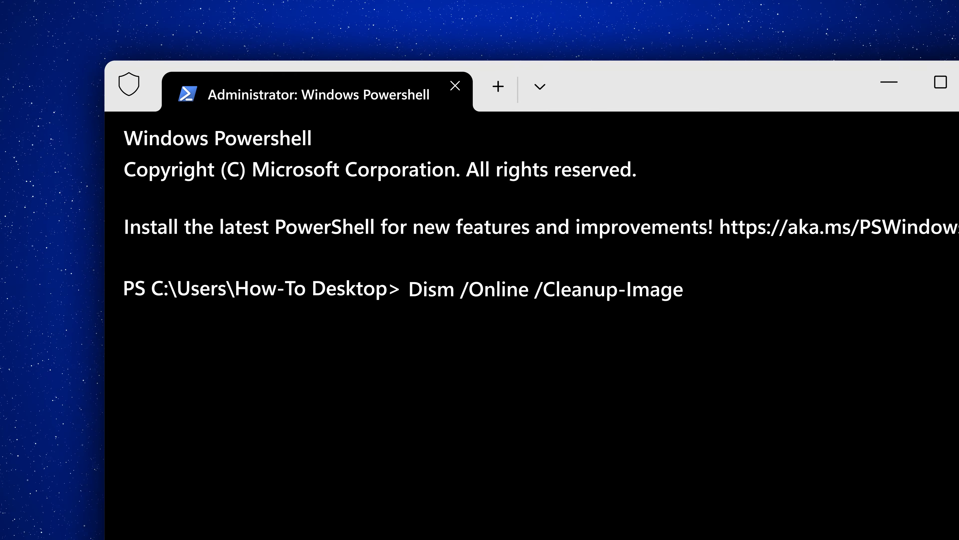
{"action": "type", "text": "/RestoreHealth"}
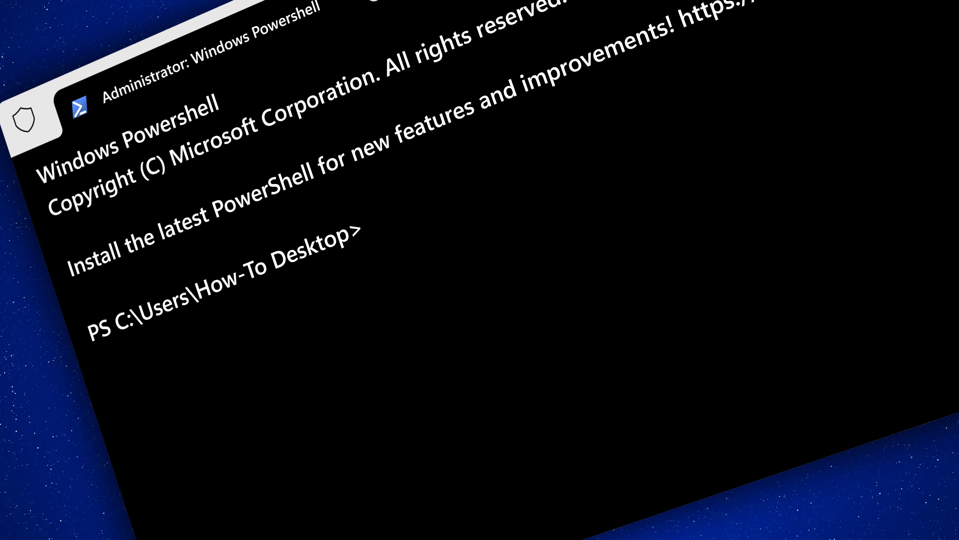
{"action": "type", "text": "sfc /scannow"}
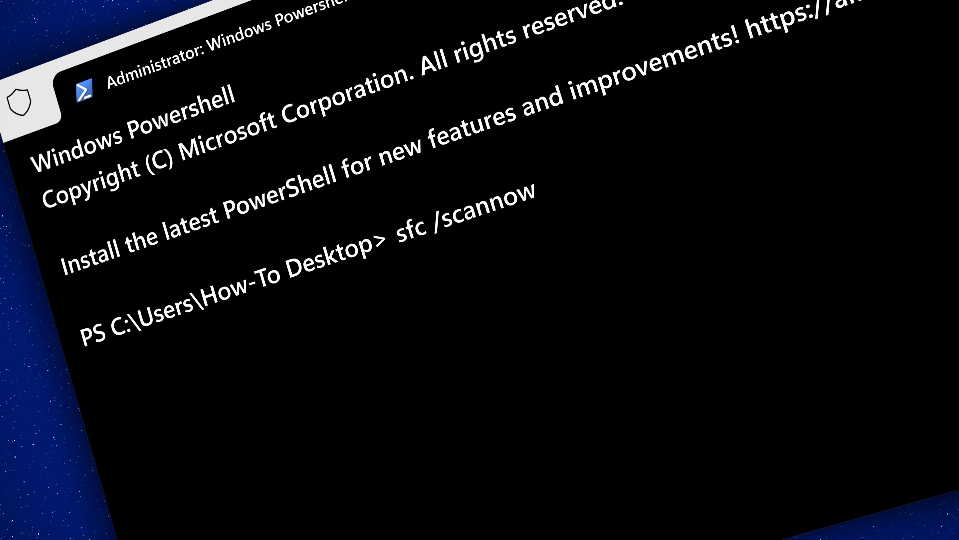